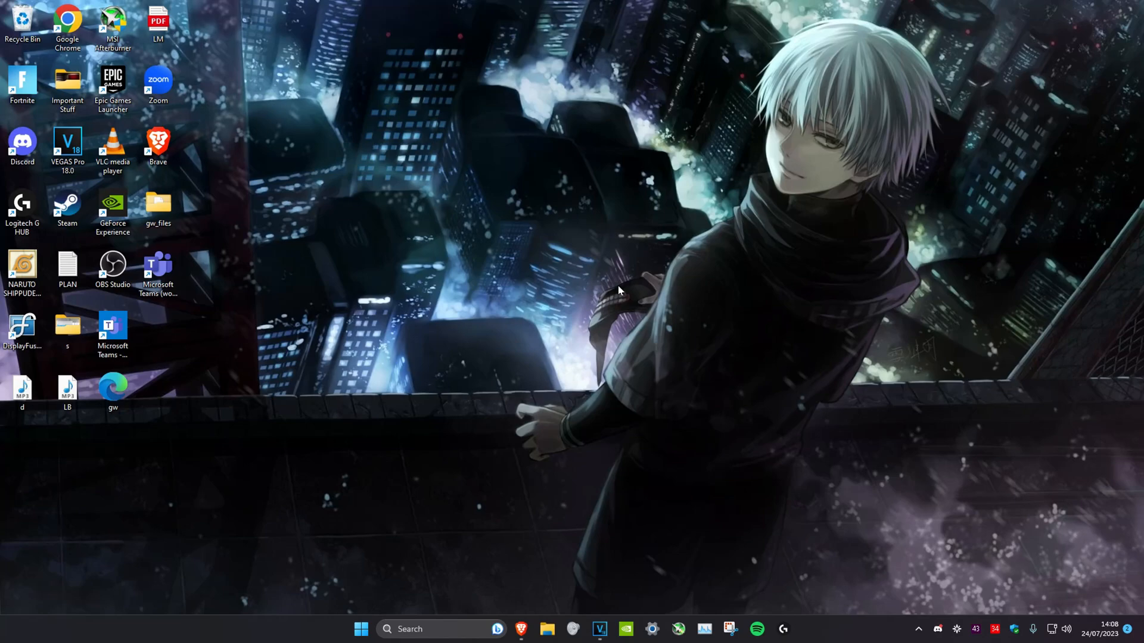
# Launch Device Manager by running devmgmt.msc from the Run dialog.
pyautogui.press('win+r')
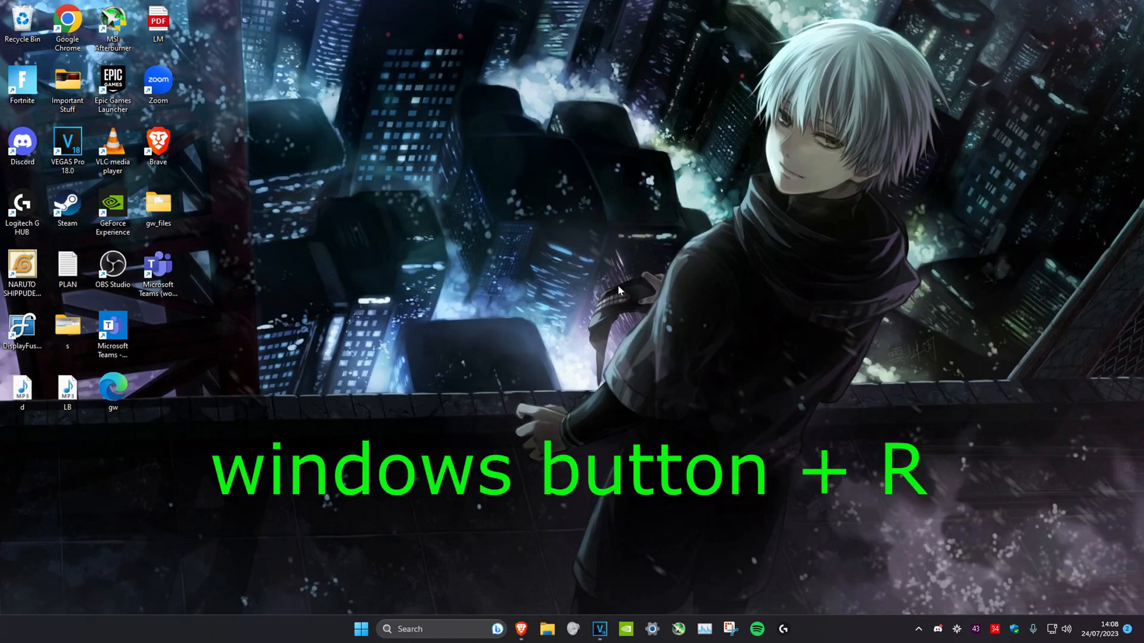
pyautogui.press('win+r')
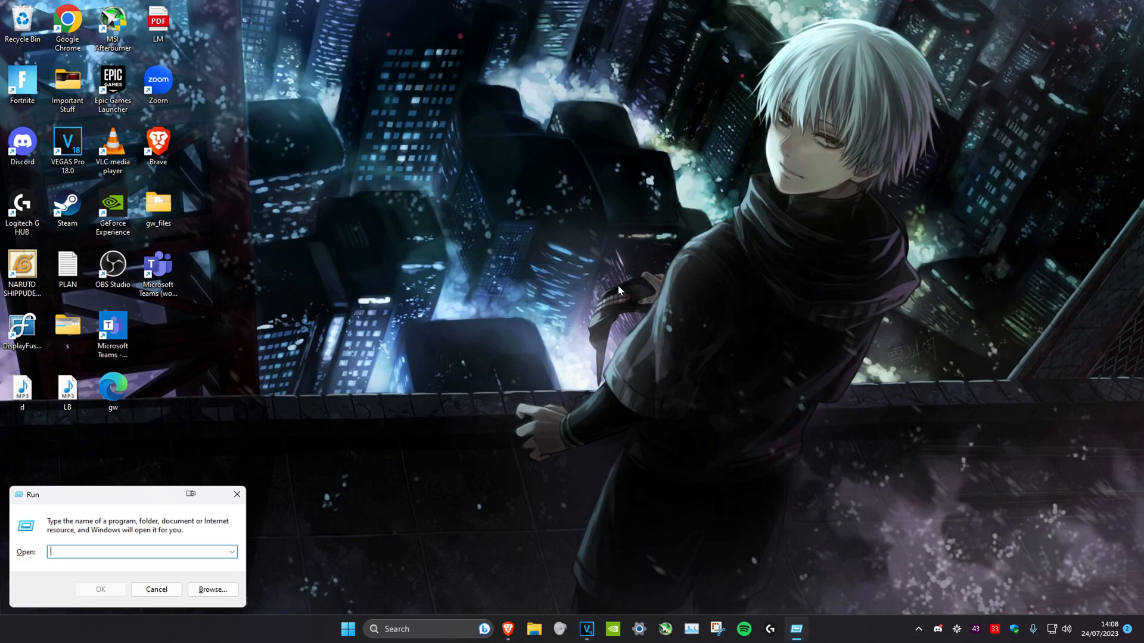
pyautogui.write('d')
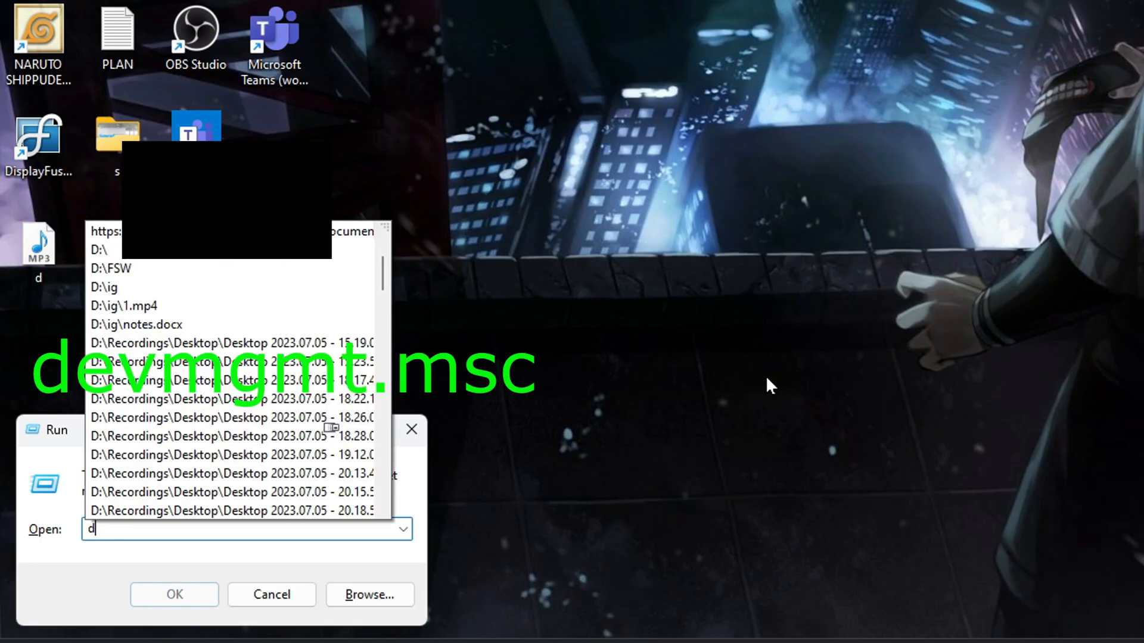
pyautogui.write('evmgmt.msc')
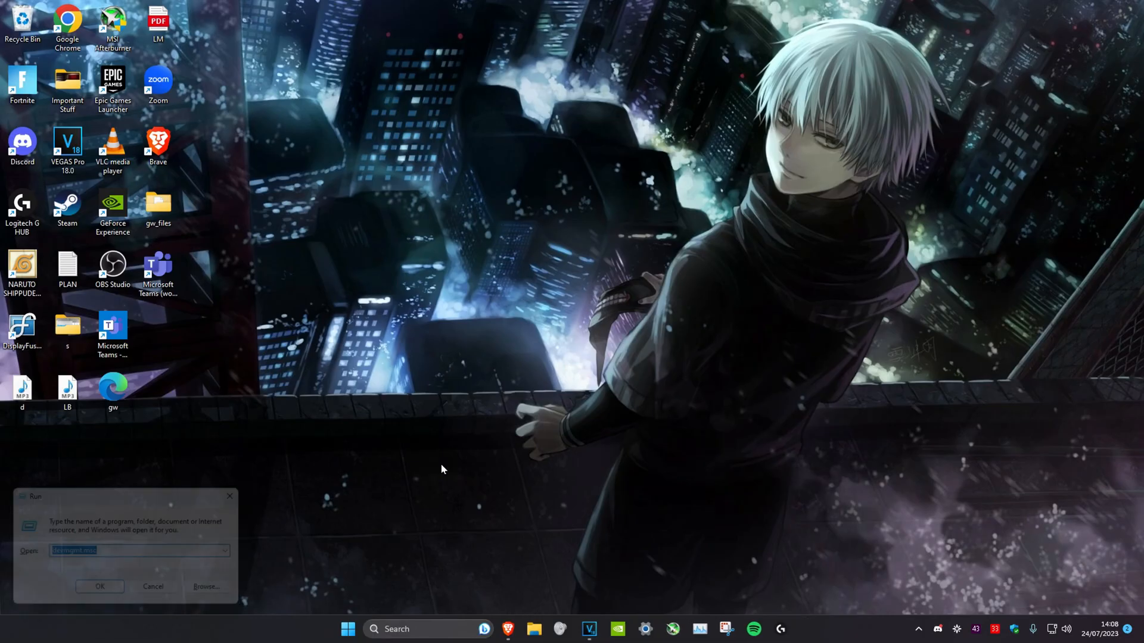
# Expand Mice and other pointing devices and select the HID-compliant mouse entry.
pyautogui.click(100, 586)
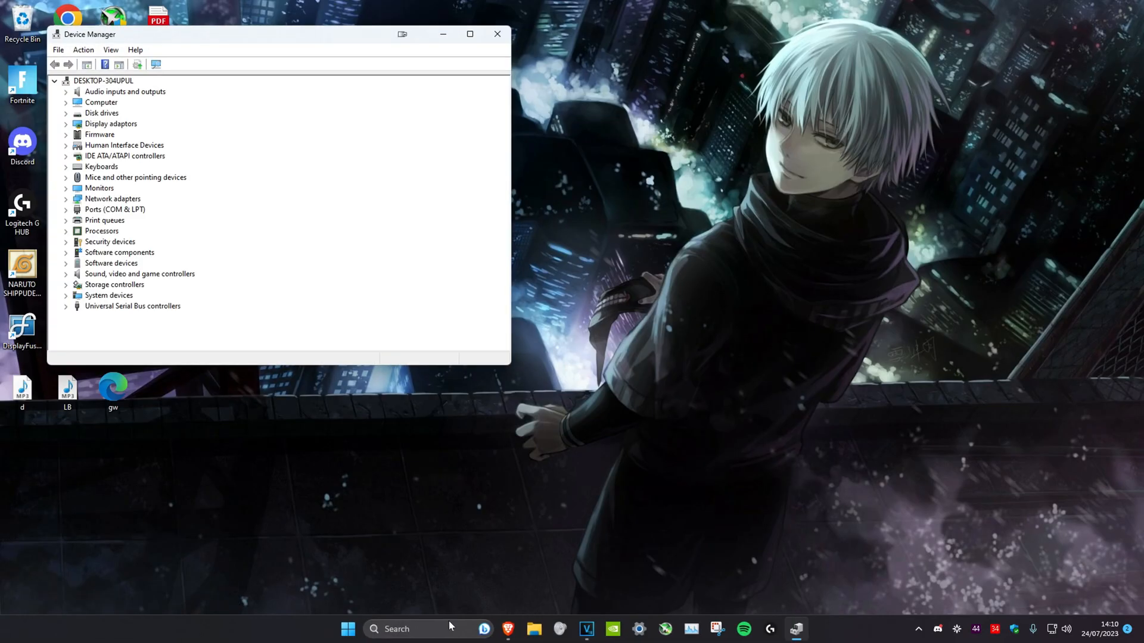
pyautogui.click(103, 80)
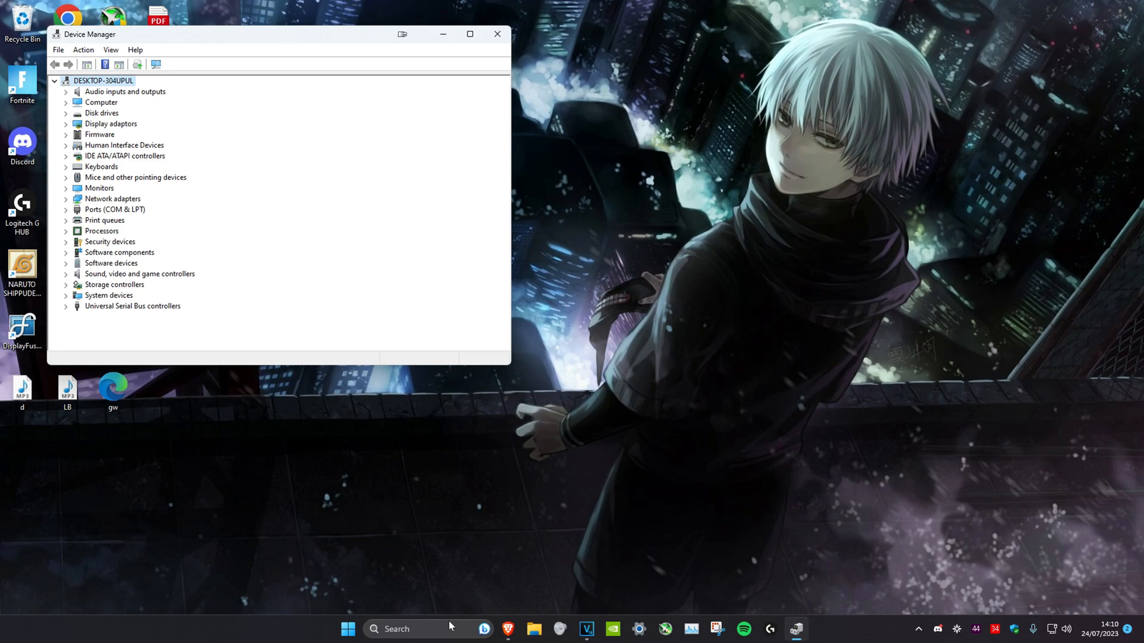
pyautogui.moveTo(633, 227)
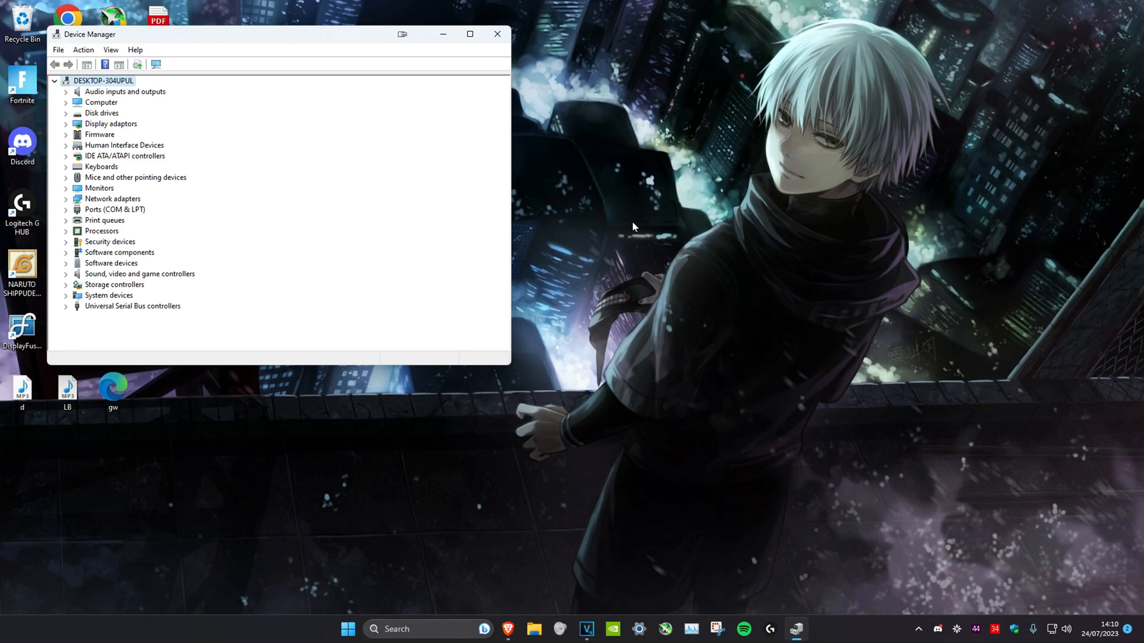
pyautogui.click(102, 114)
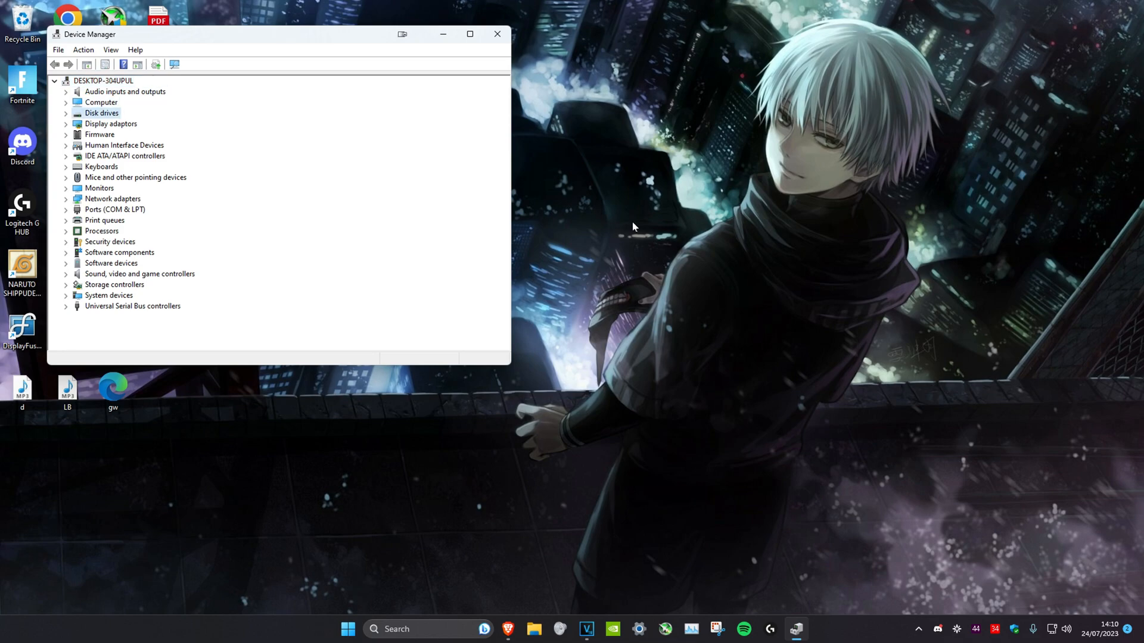
pyautogui.click(134, 177)
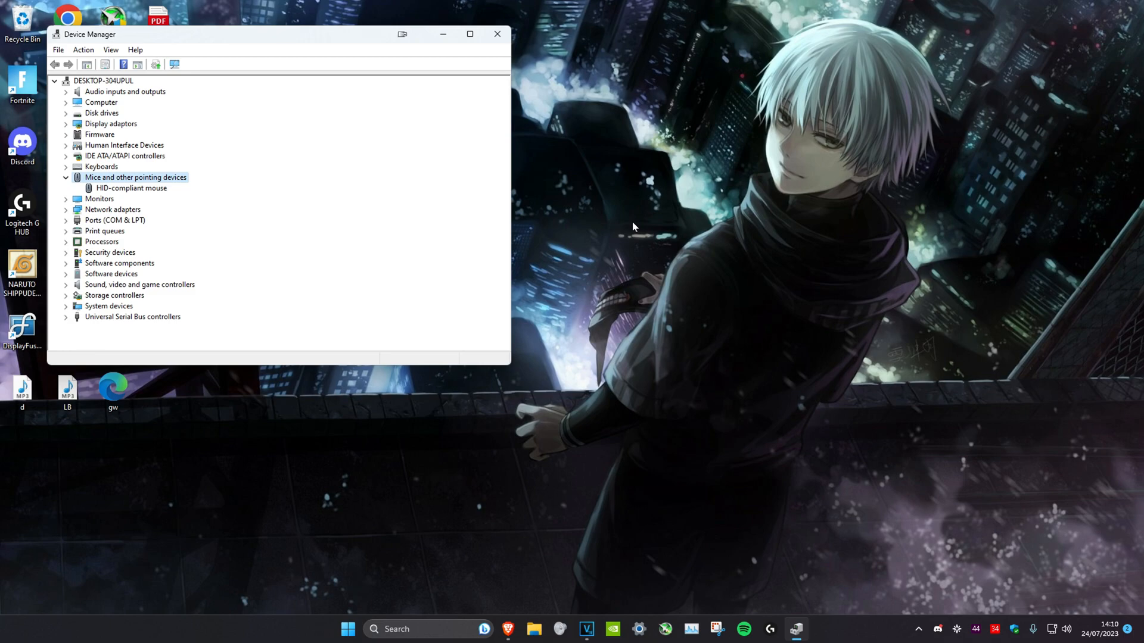
pyautogui.moveTo(690, 208)
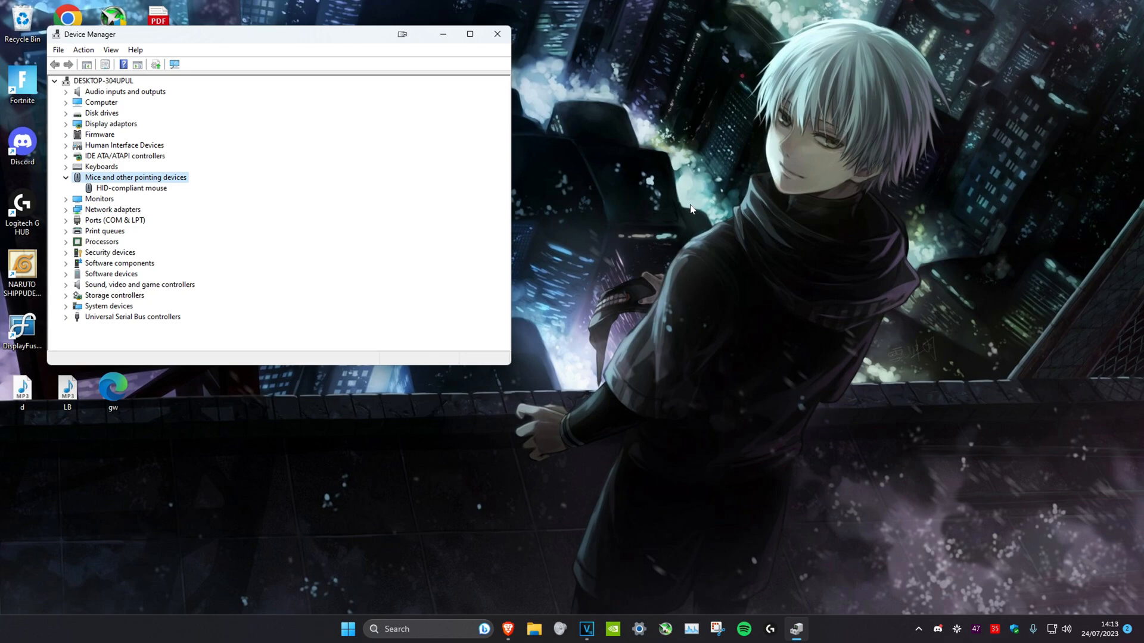
pyautogui.click(131, 188)
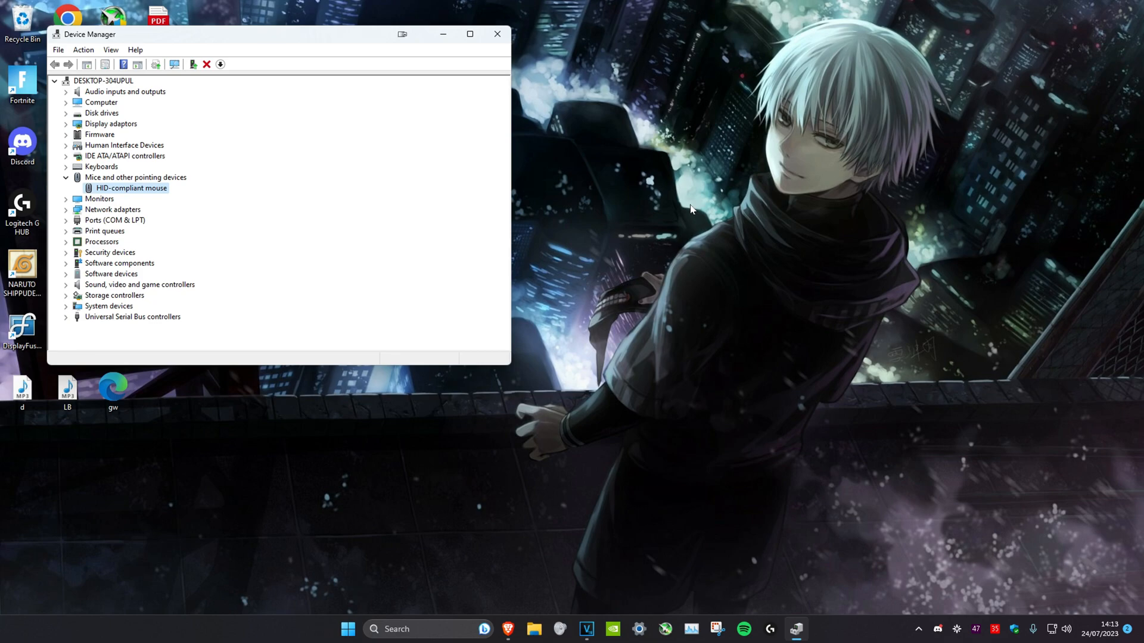
# Reach the Uninstall Device warning from the HID-compliant mouse's Driver properties and answer it.
pyautogui.doubleClick(131, 188)
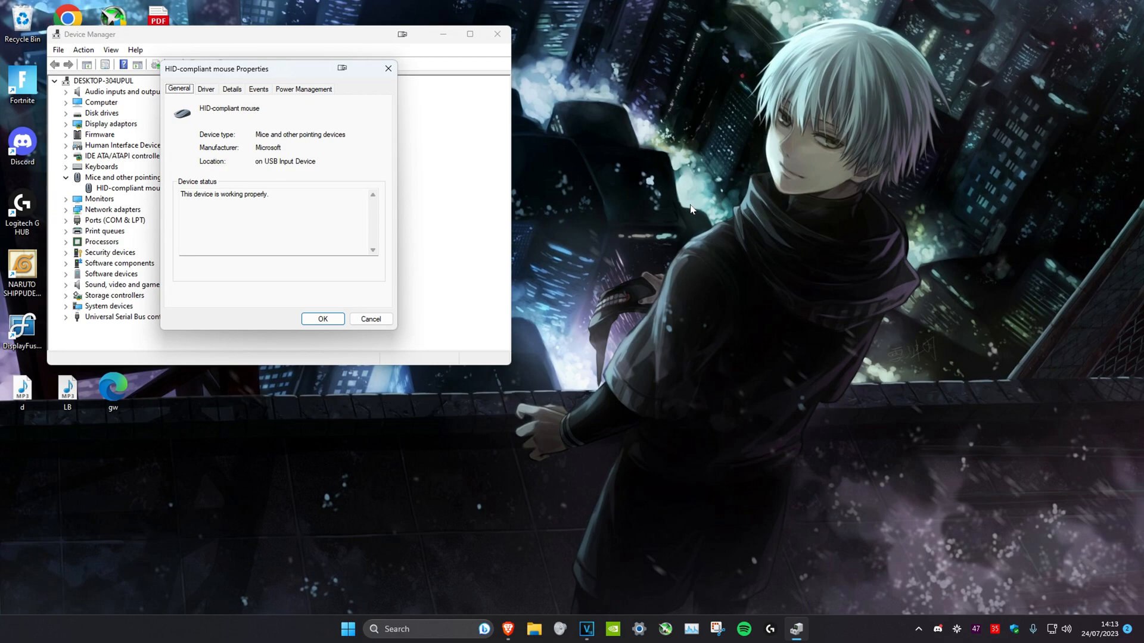
pyautogui.click(206, 89)
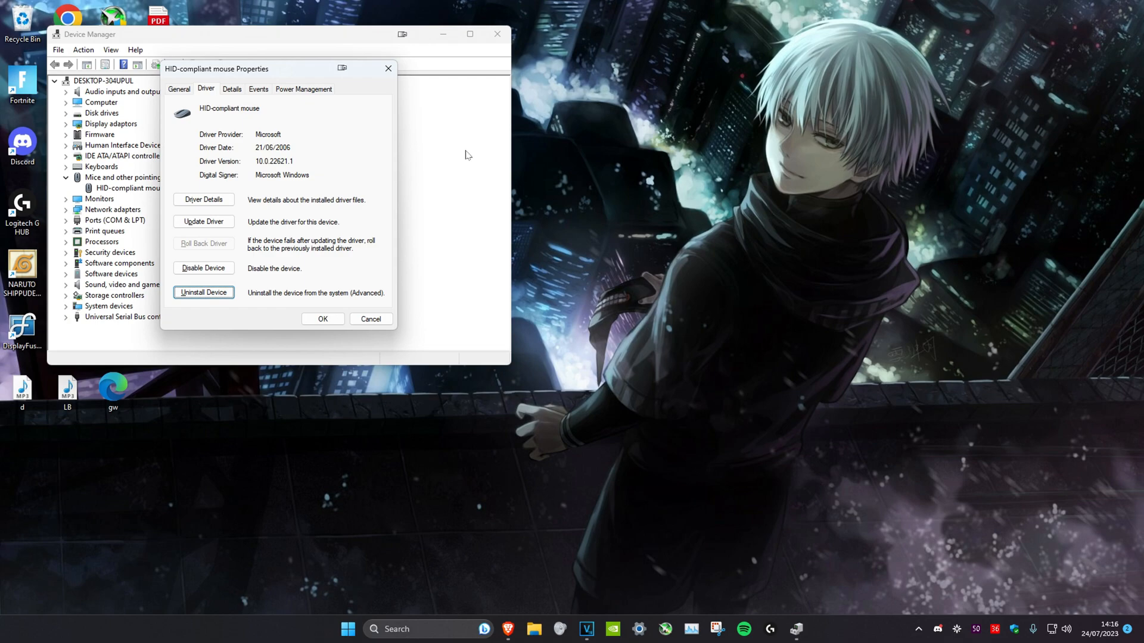
pyautogui.click(204, 291)
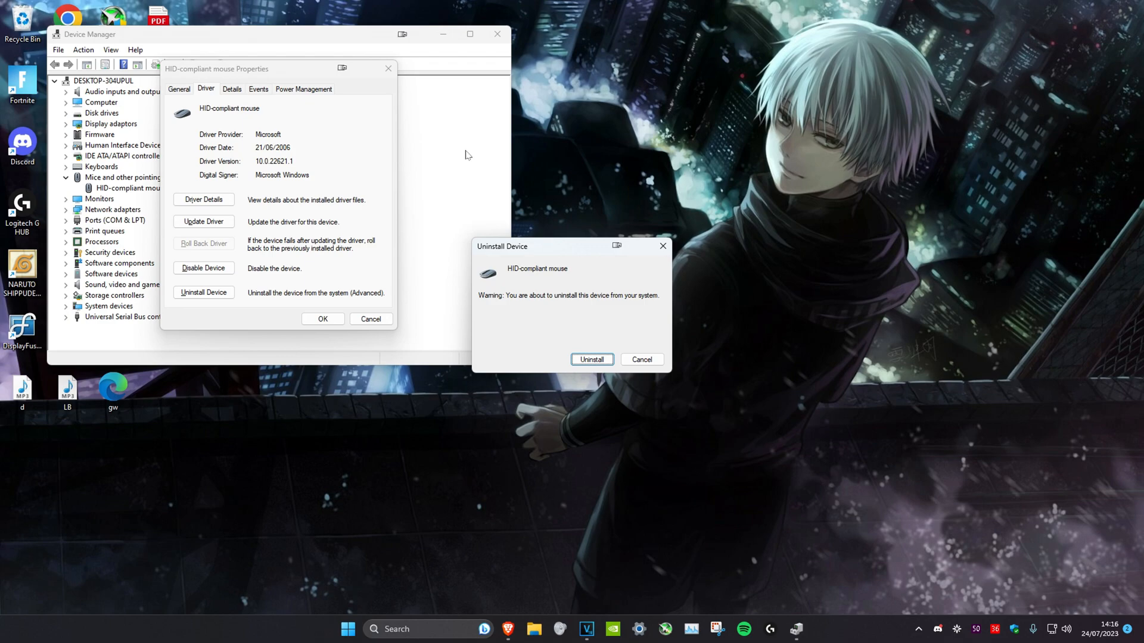
pyautogui.click(591, 358)
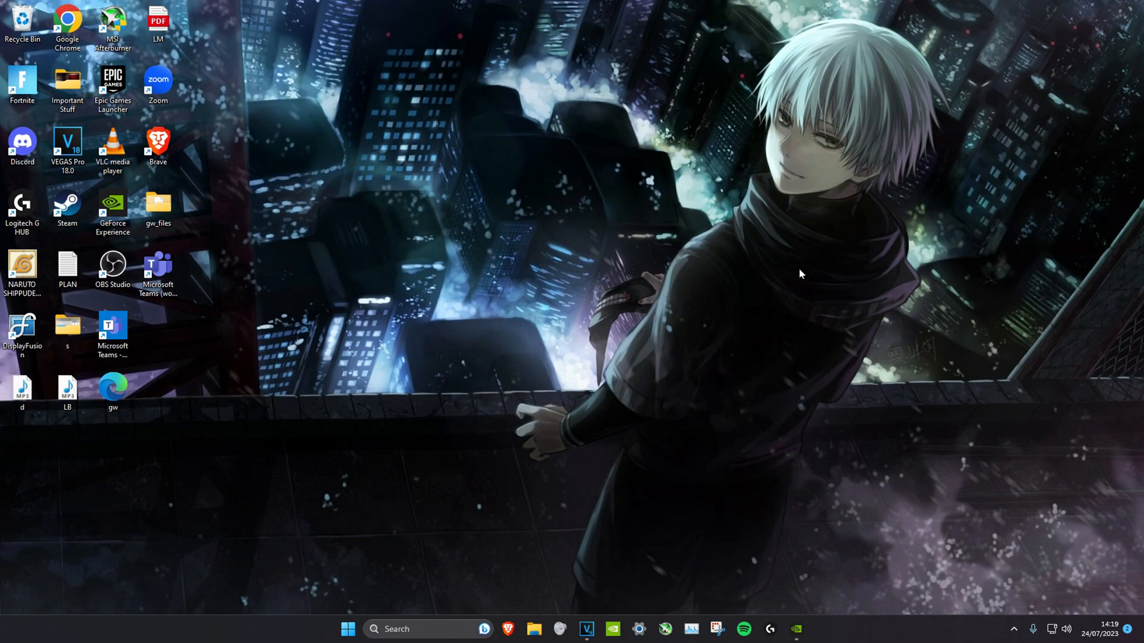
# Bring up the Shut Down dialog with Alt+F4 and change its action to Restart.
pyautogui.press('alt+F4')
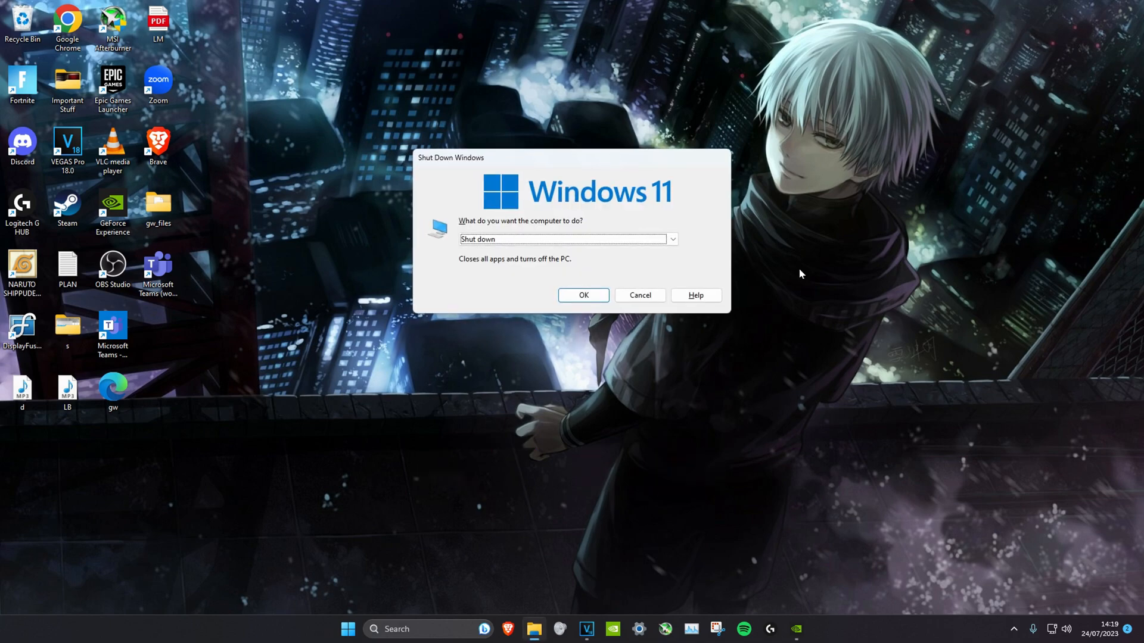
pyautogui.moveTo(819, 323)
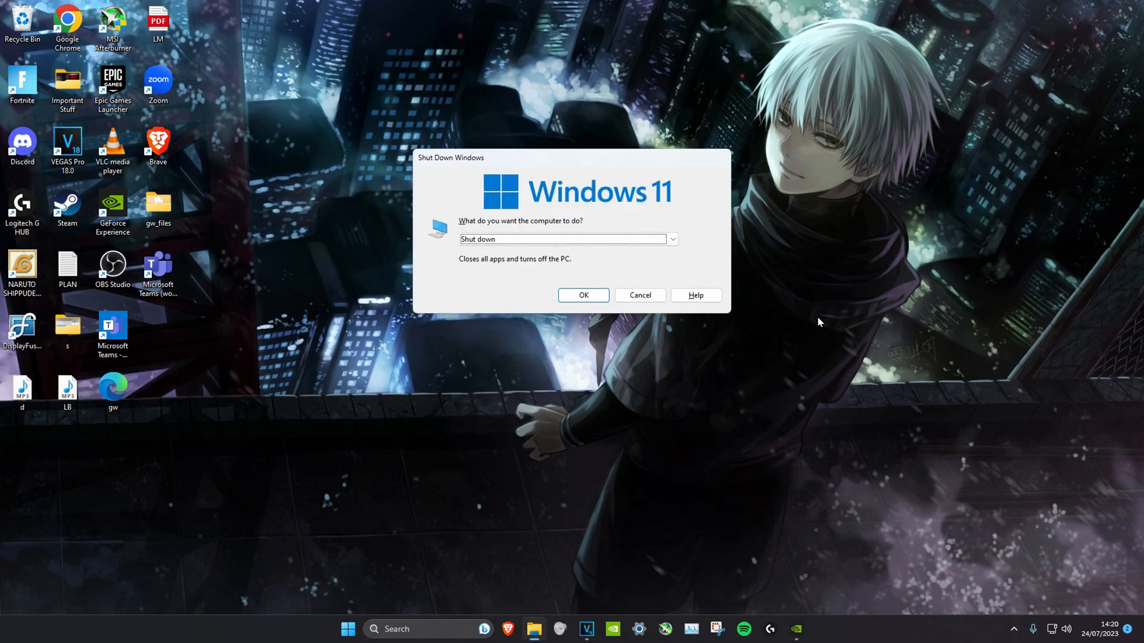
pyautogui.click(567, 240)
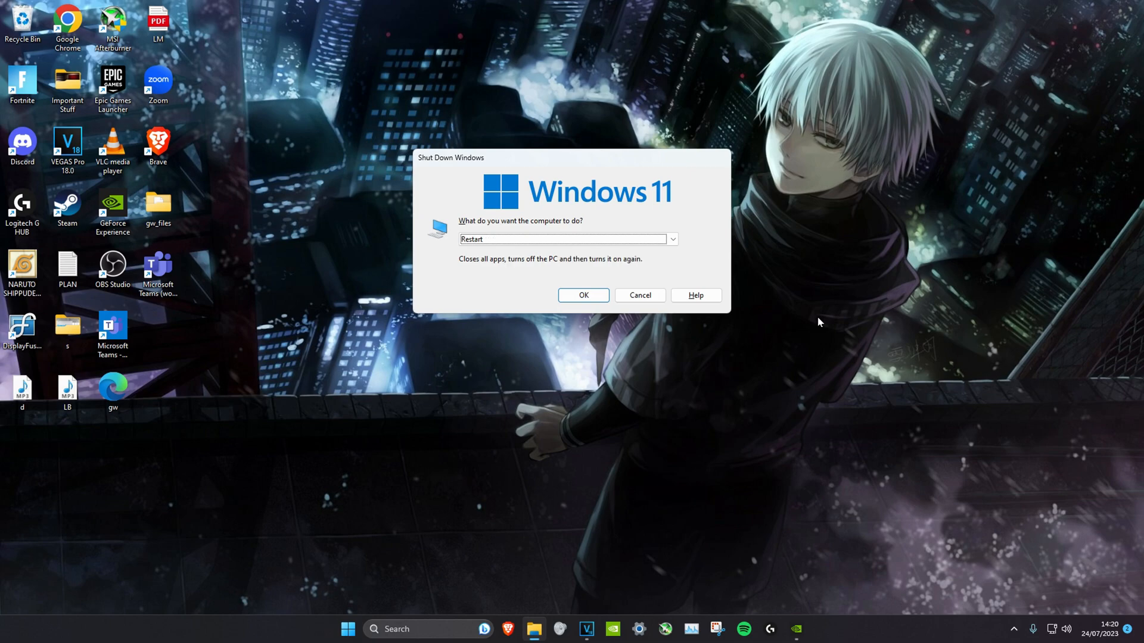